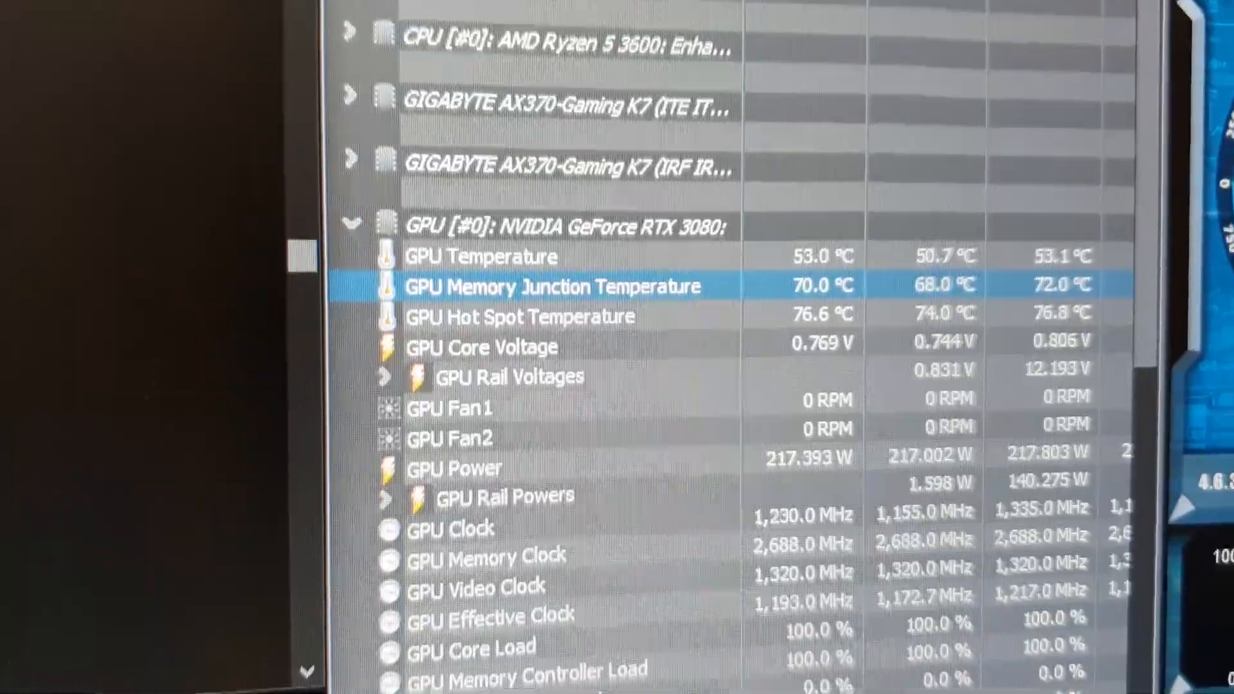
pyautogui.scroll(3)
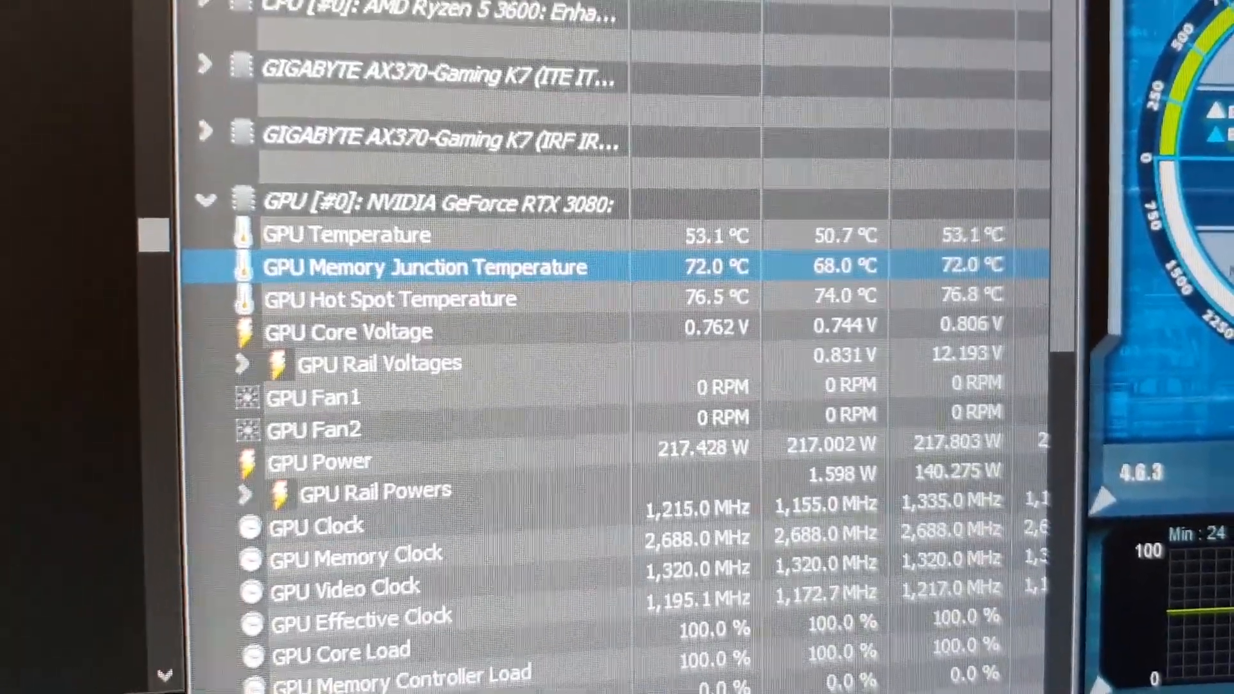
pyautogui.scroll(-3)
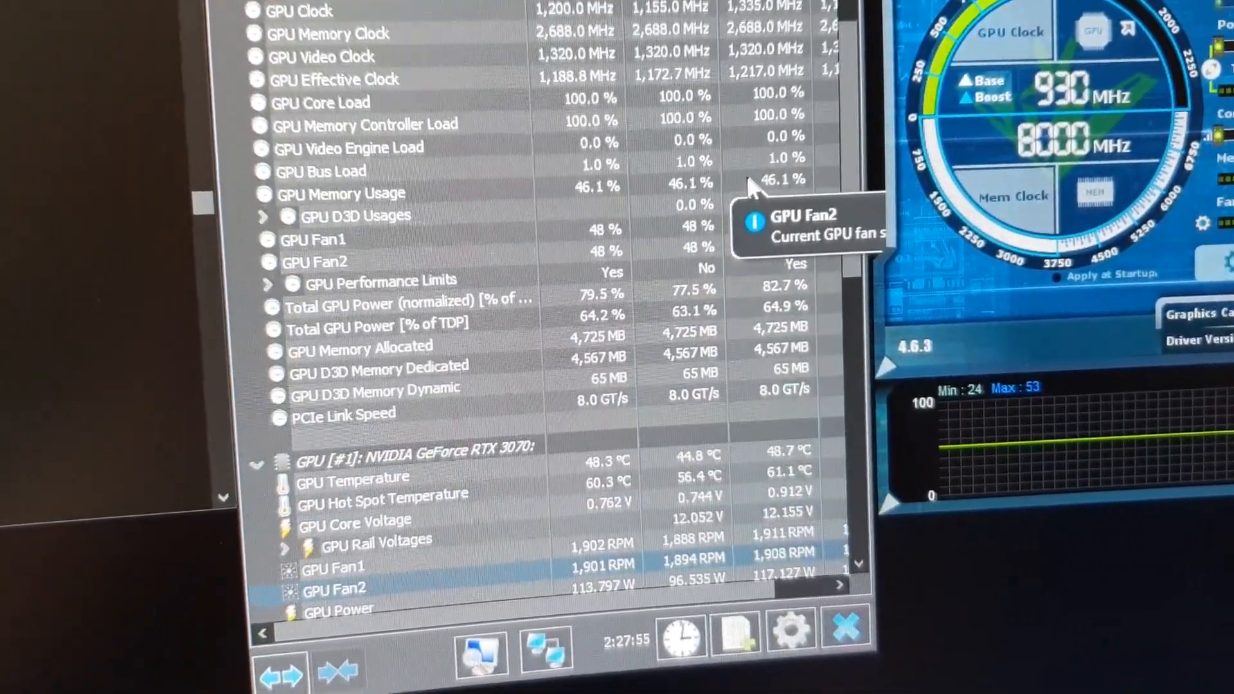
pyautogui.scroll(3)
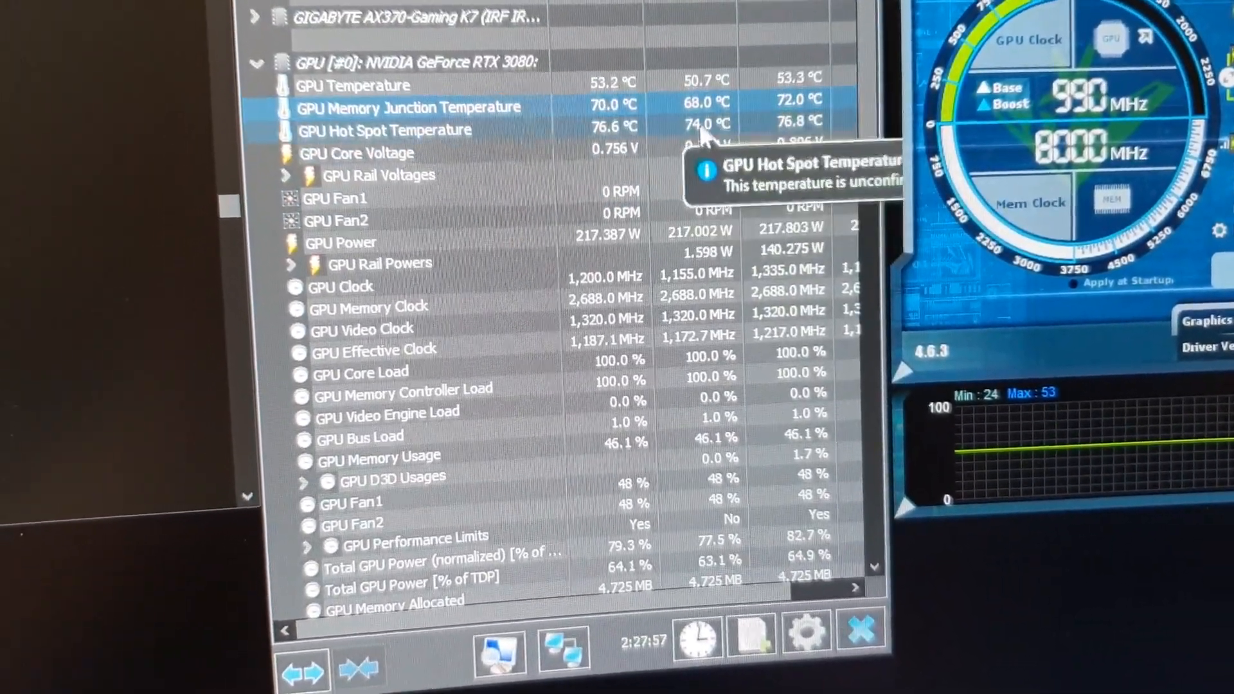